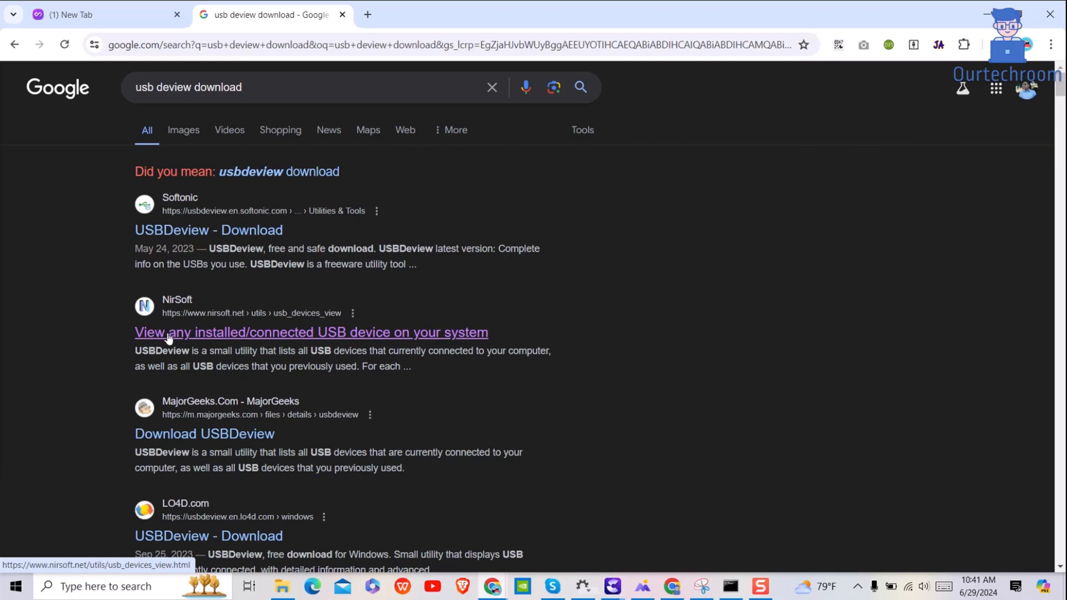
Open NirSoft's USBDeview page from the 'View any installed/connected USB device' search result
{"action": "left_click", "coordinate": [311, 332]}
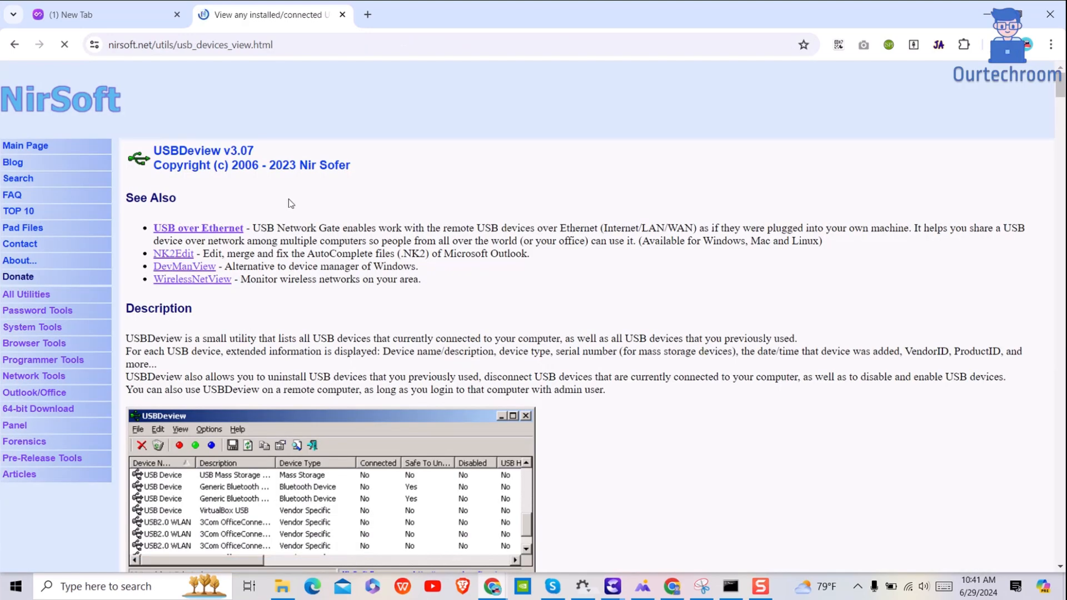
Download the USBDeview x64 zip and show usbdeview-x64.zip in its Downloads folder
{"action": "scroll", "scroll_direction": "down", "scroll_amount": 3}
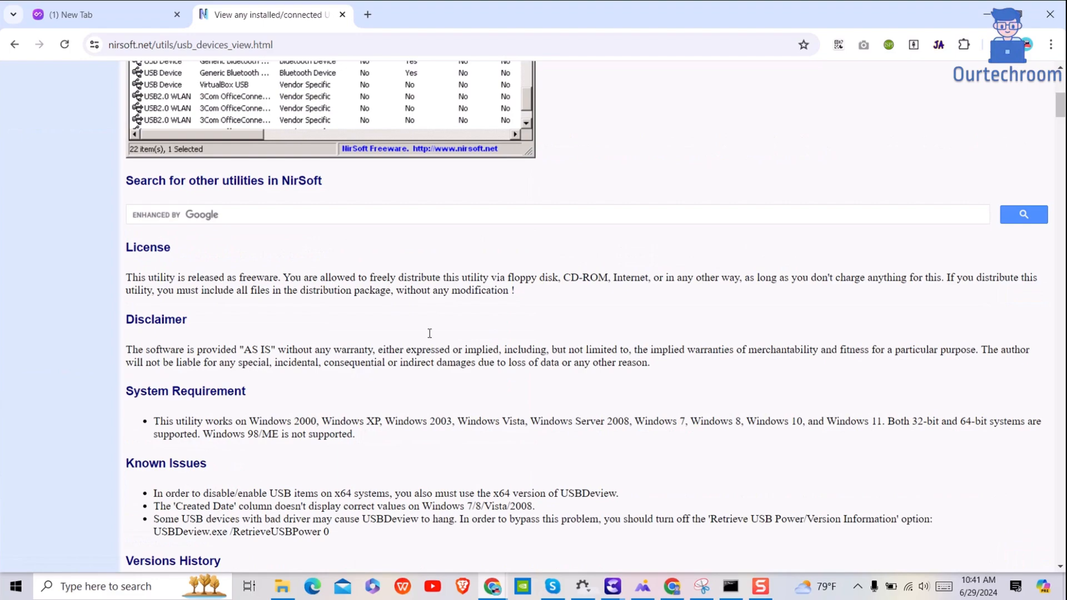
{"action": "scroll", "scroll_direction": "down", "scroll_amount": 3}
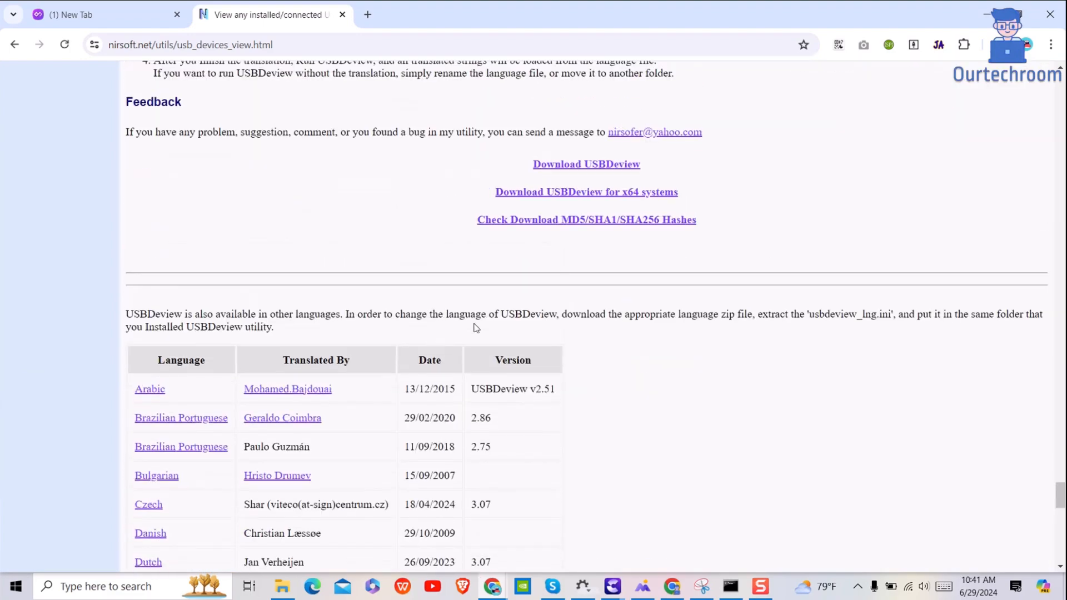
{"action": "mouse_move", "coordinate": [598, 178]}
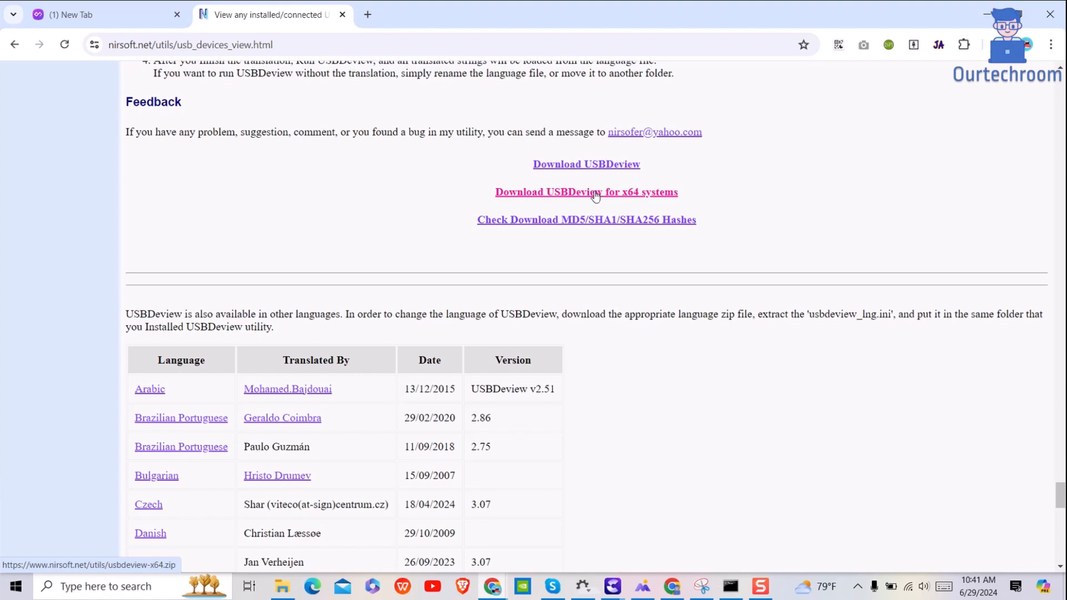
{"action": "mouse_move", "coordinate": [609, 196]}
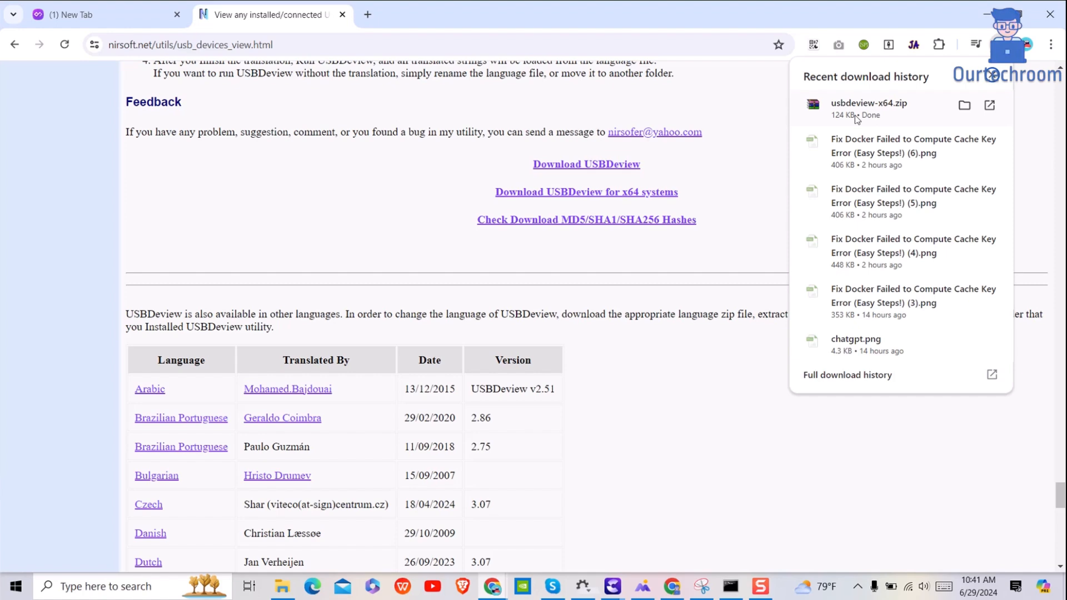
{"action": "left_click", "coordinate": [965, 104]}
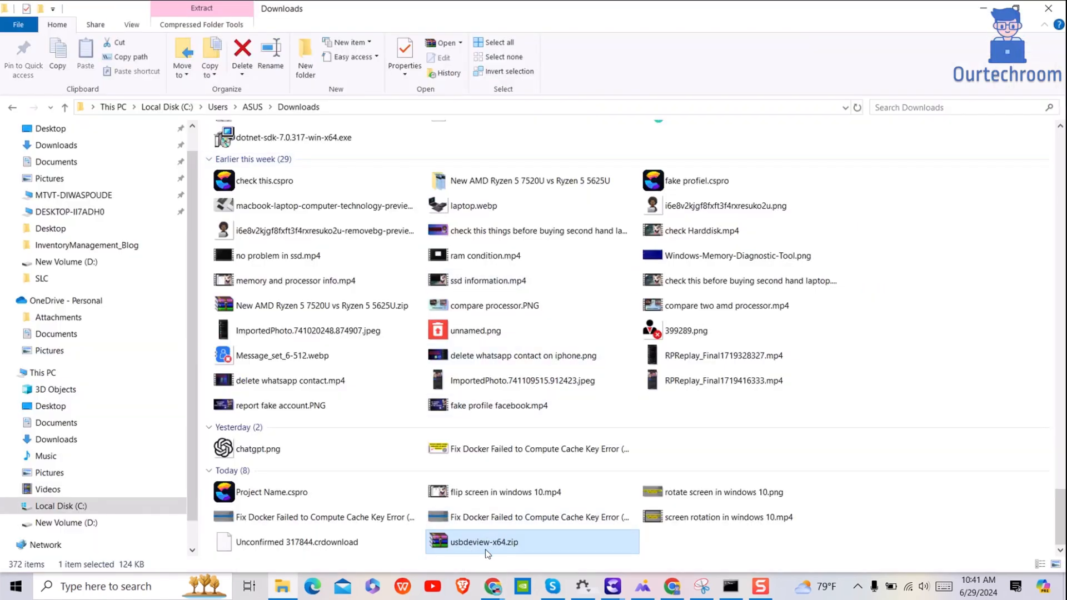
Extract usbdeview-x64.zip into a usbdeview-x64 folder and launch USBDeview from it
{"action": "right_click", "coordinate": [484, 542]}
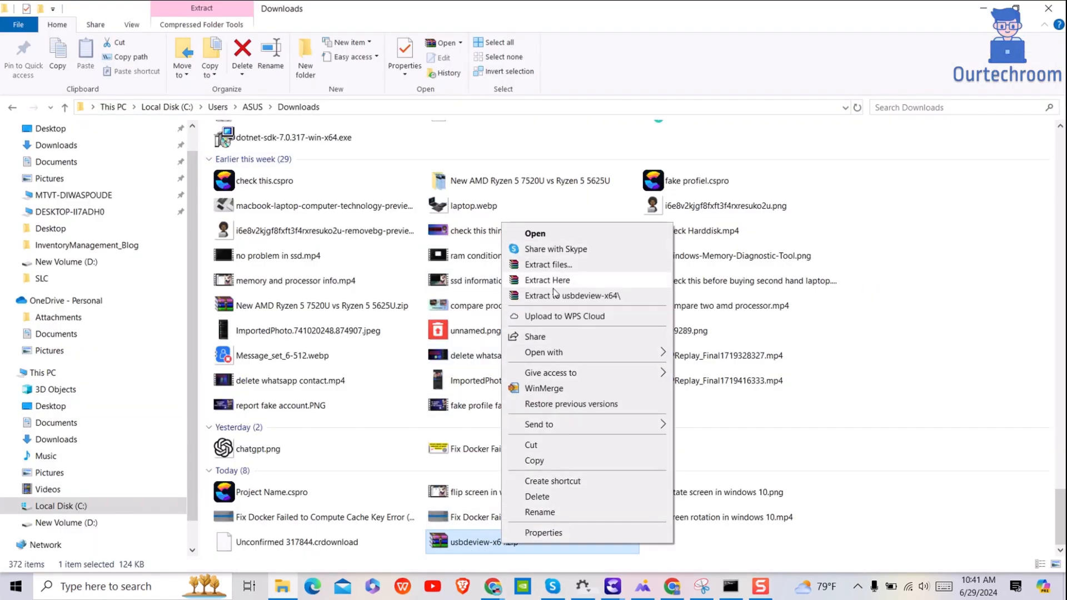
{"action": "left_click", "coordinate": [572, 296]}
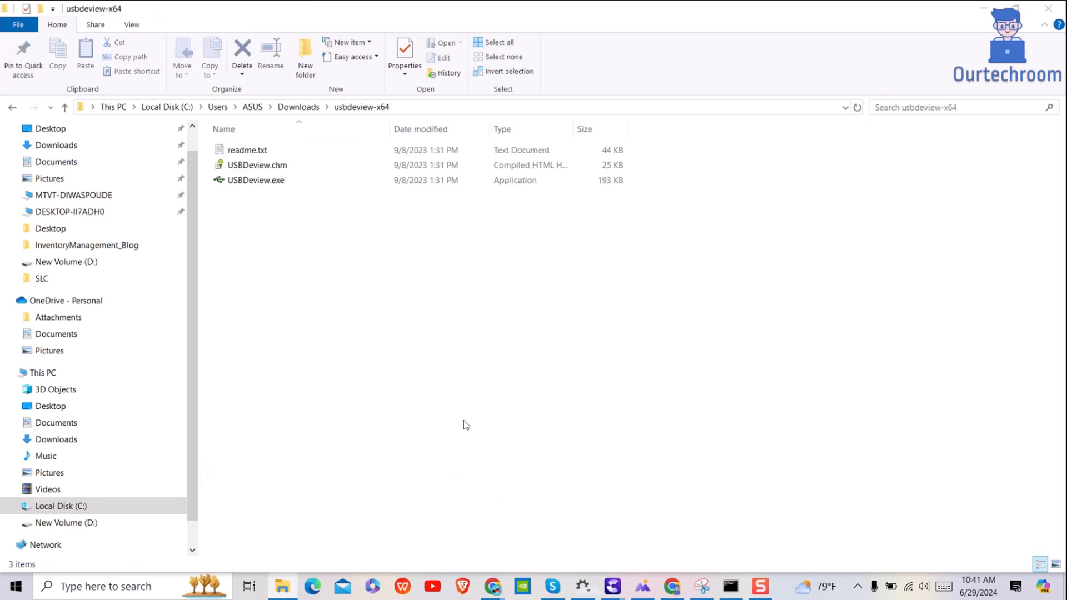
{"action": "mouse_move", "coordinate": [273, 183]}
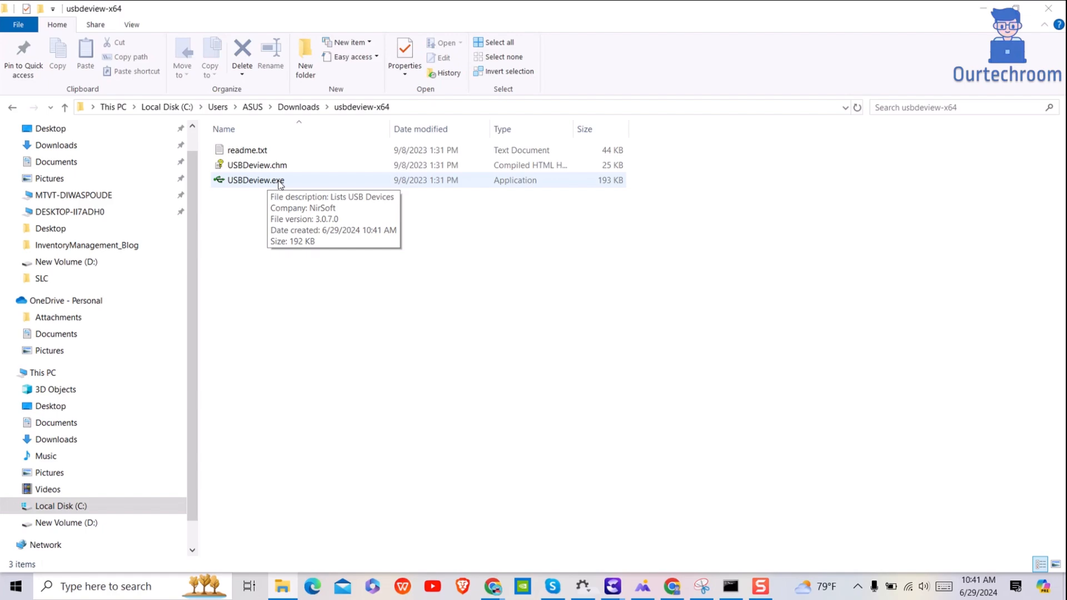
{"action": "double_click", "coordinate": [250, 180]}
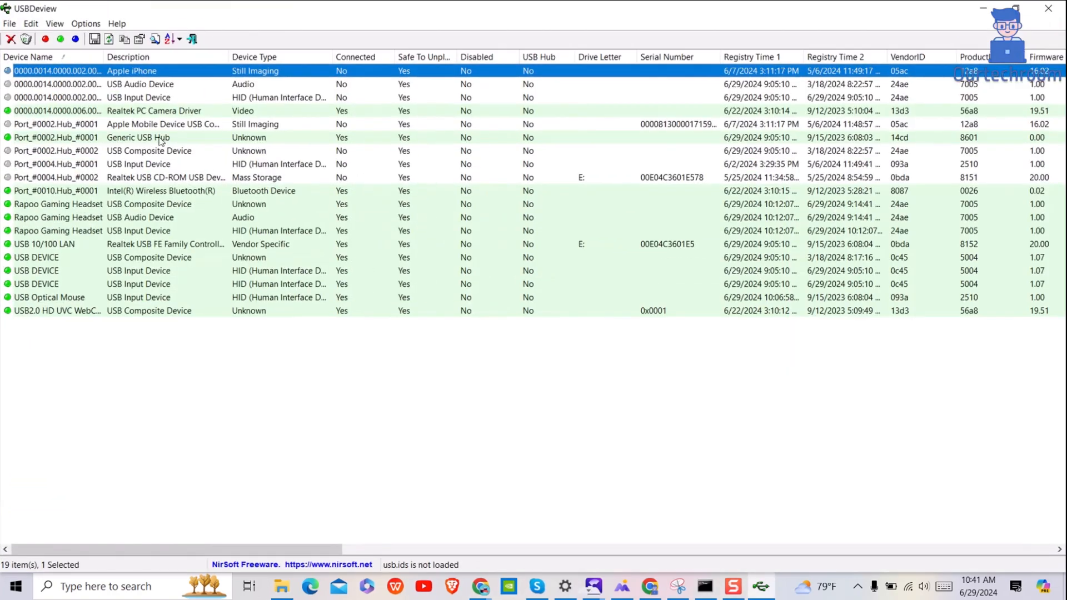
{"action": "mouse_move", "coordinate": [151, 355]}
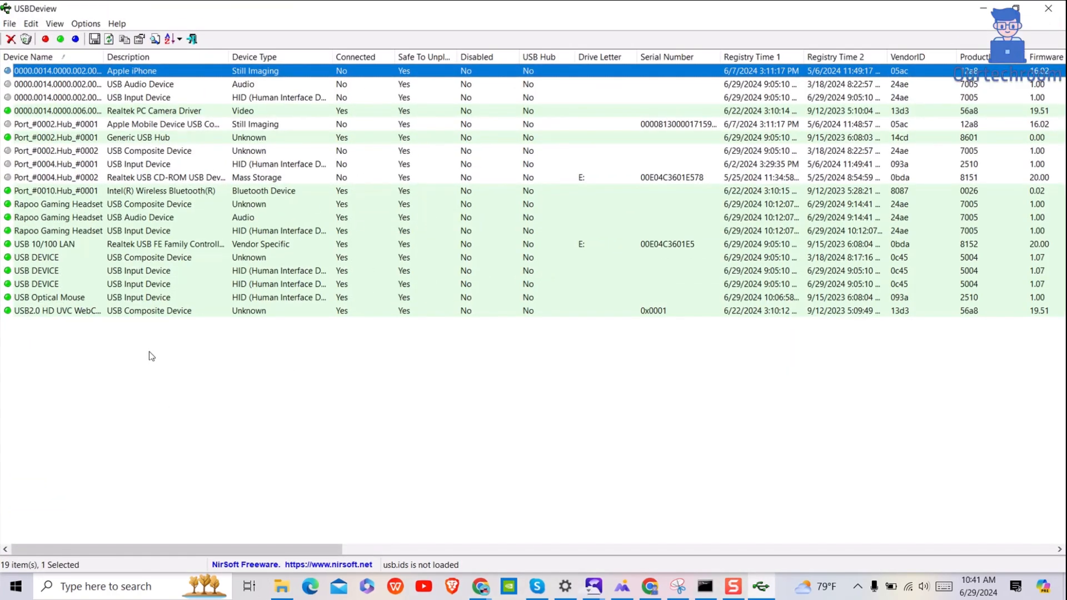
Inspect the Rapoo Gaming Headset composite and input device entries in the USB device list
{"action": "left_click", "coordinate": [58, 204]}
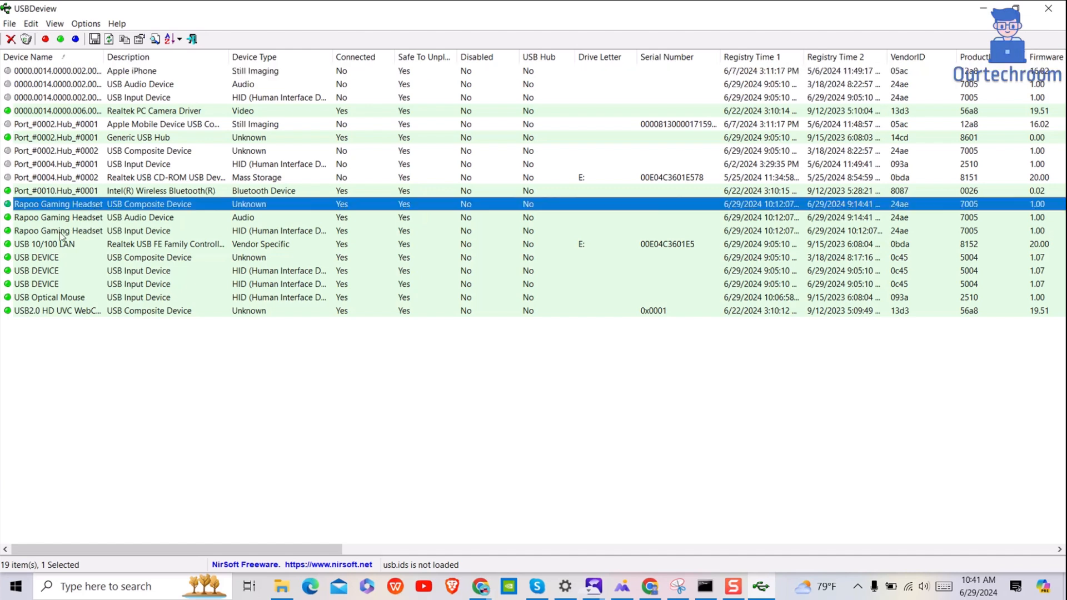
{"action": "left_click", "coordinate": [138, 231]}
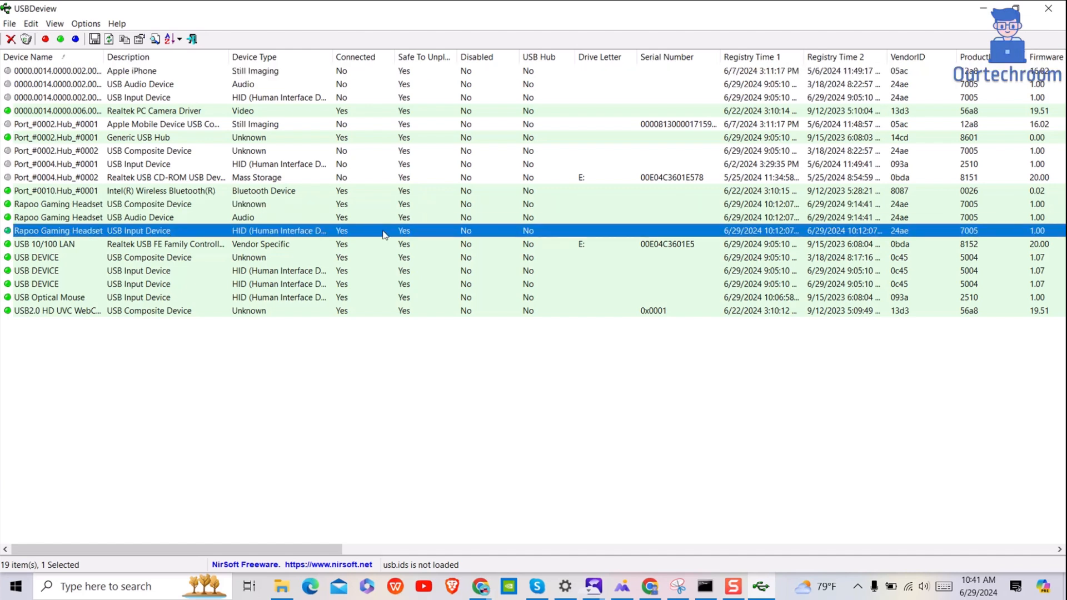